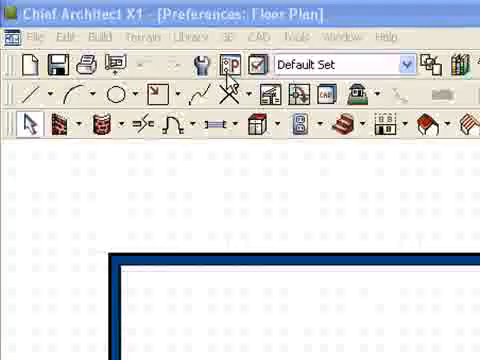
Show the plan's contextual menu before reaching the Preferences Appearance panel.
click(220, 66)
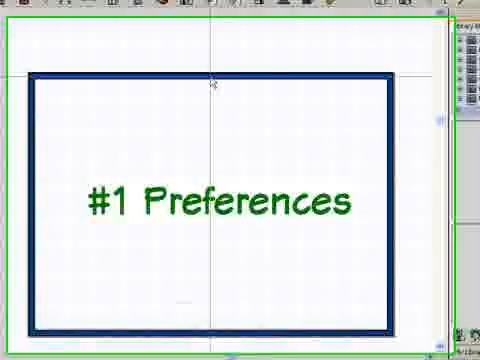
right_click(220, 76)
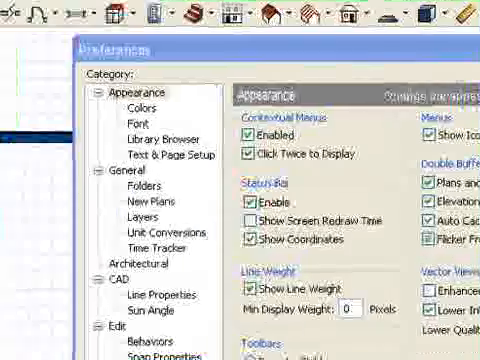
Set Marquee/Hilite fill to red and Selection fill to pink in the Colors preferences.
click(128, 114)
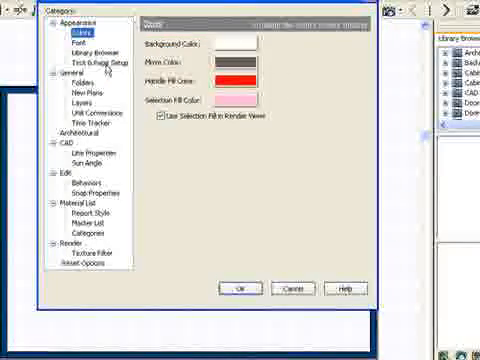
click(92, 62)
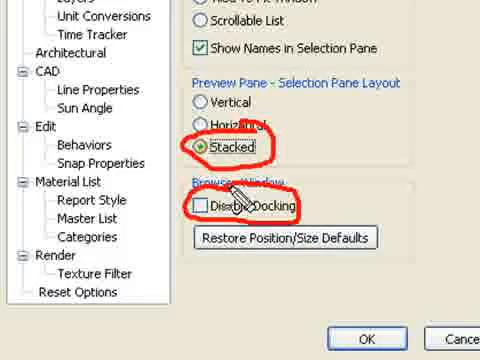
Choose the Stacked preview pane layout for the Library Browser.
click(196, 208)
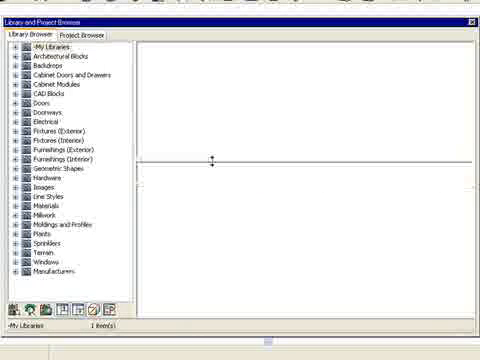
Enable docking for the Library Browser window and view the floating browser.
click(10, 100)
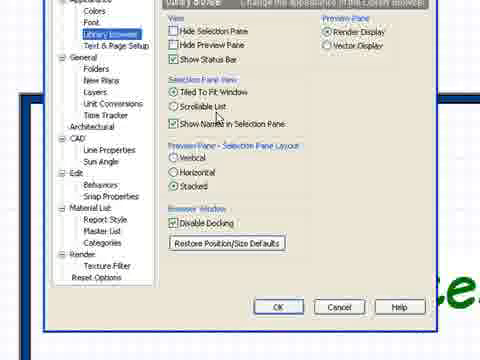
mouse_move(244, 170)
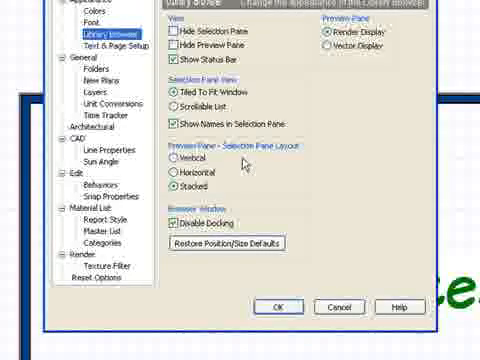
In Architectural preferences, enable Show Same Wall Type Handles and disable Select Room Before Wall in 3D.
click(54, 56)
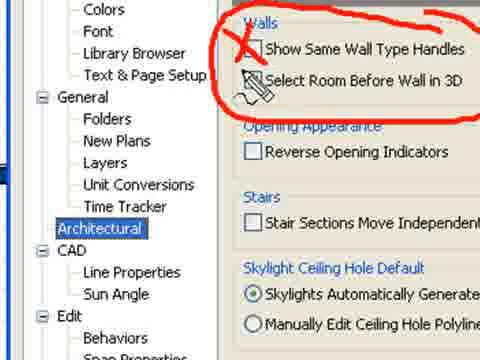
click(252, 80)
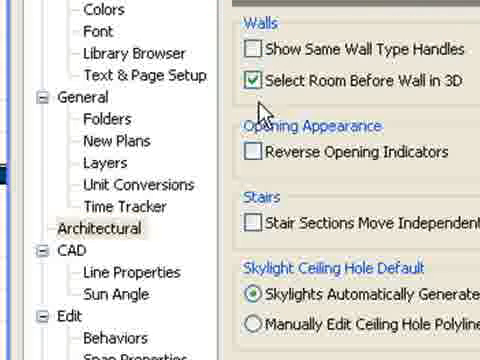
click(250, 76)
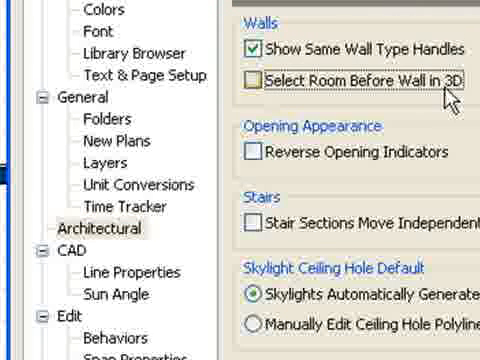